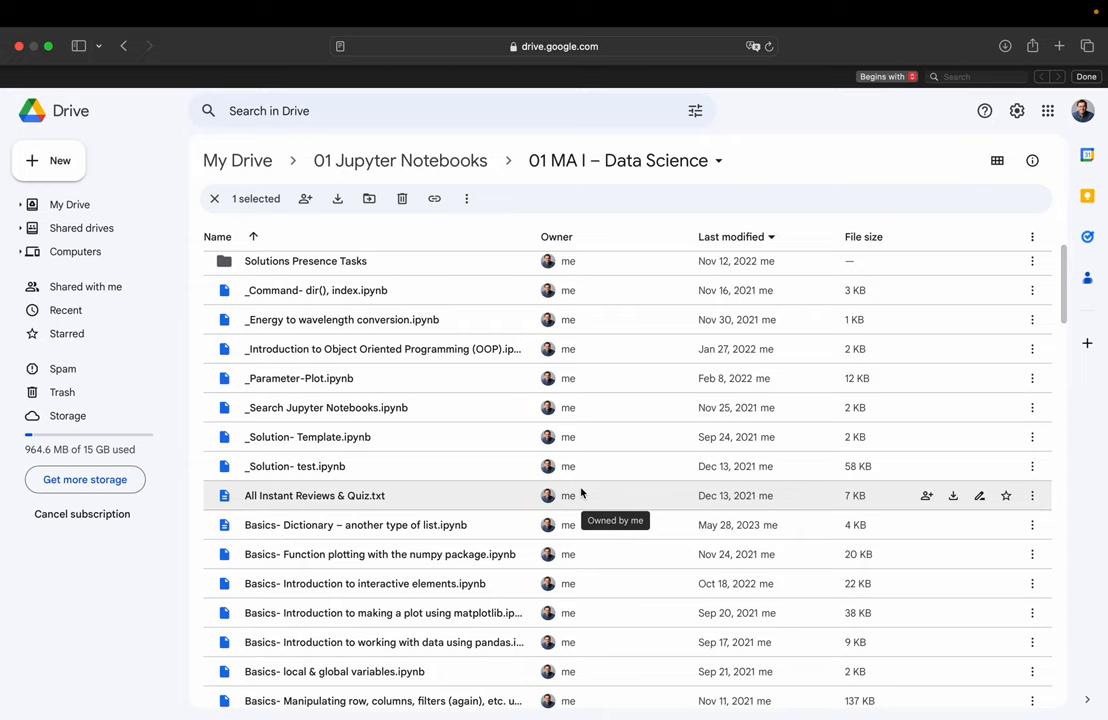
mouse_move(408, 437)
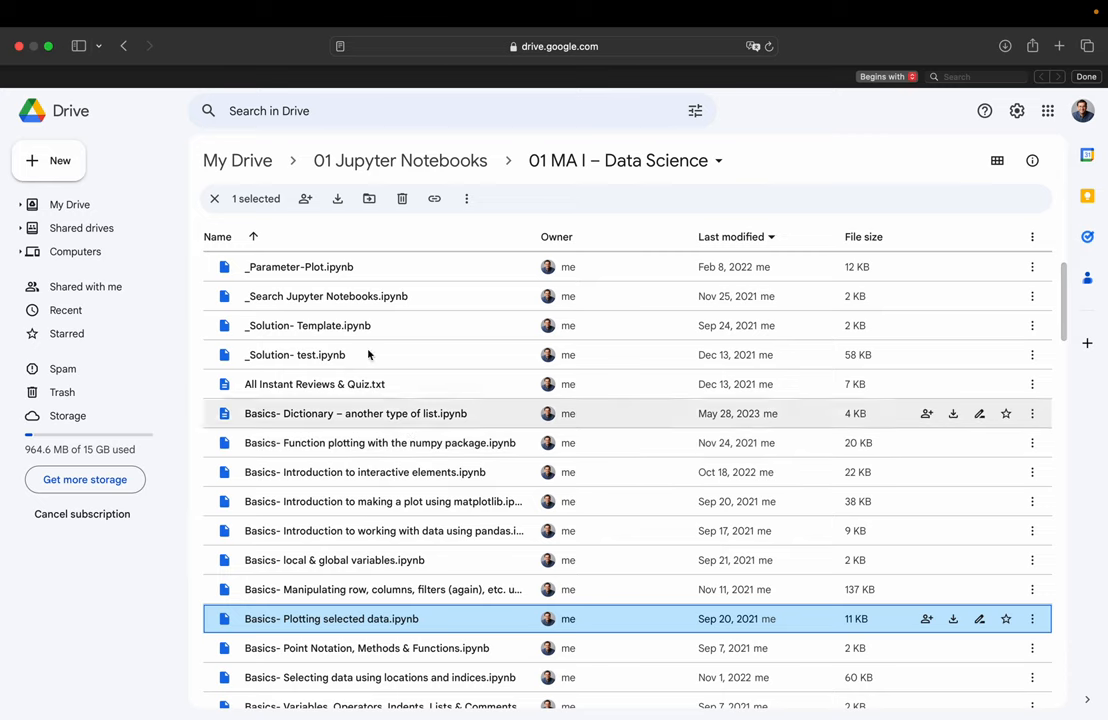
mouse_move(237, 160)
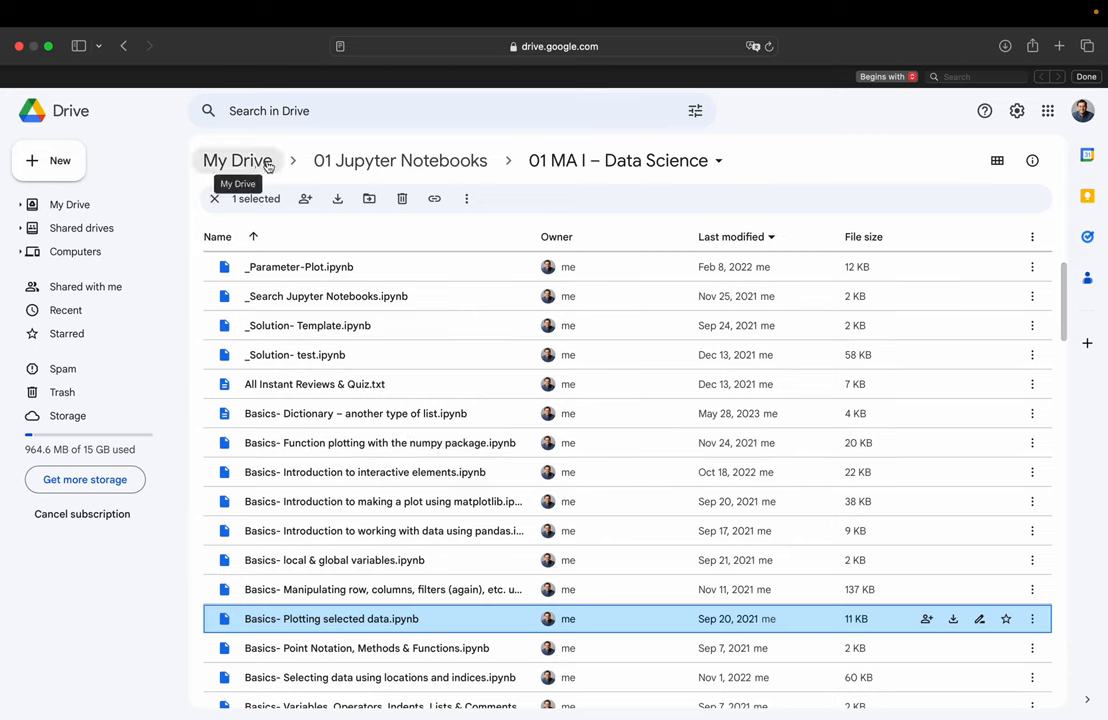
mouse_move(556, 160)
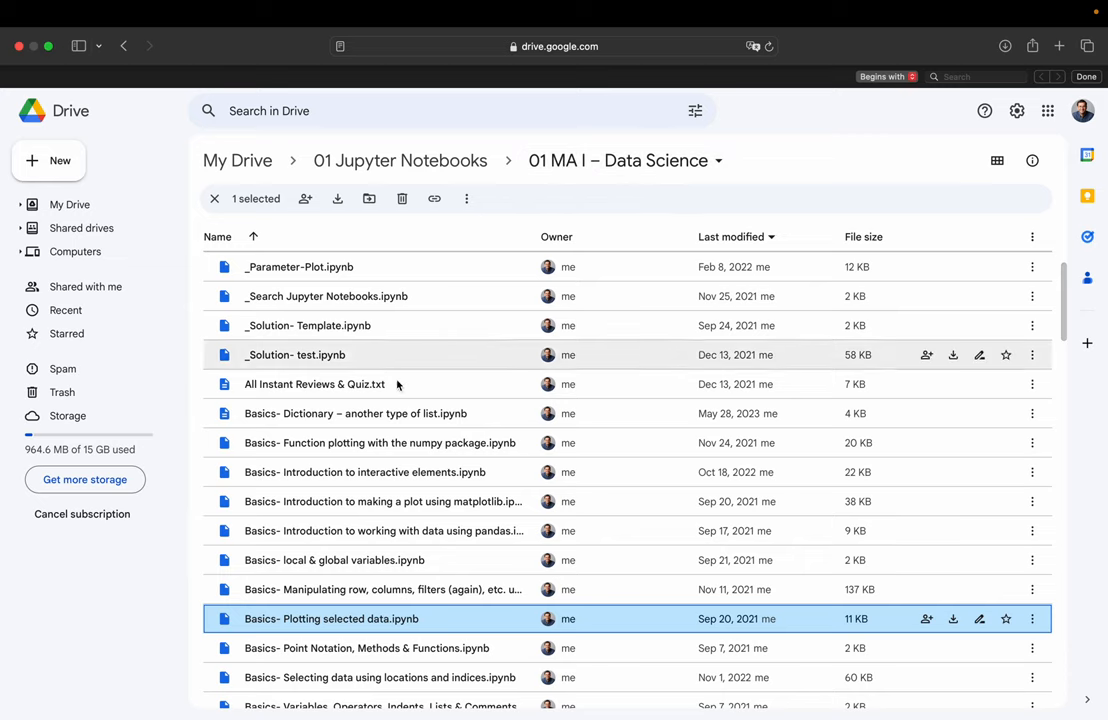
Open the 'Command- def, return, import & making own commands' notebook in Colab.
scroll(down, 3)
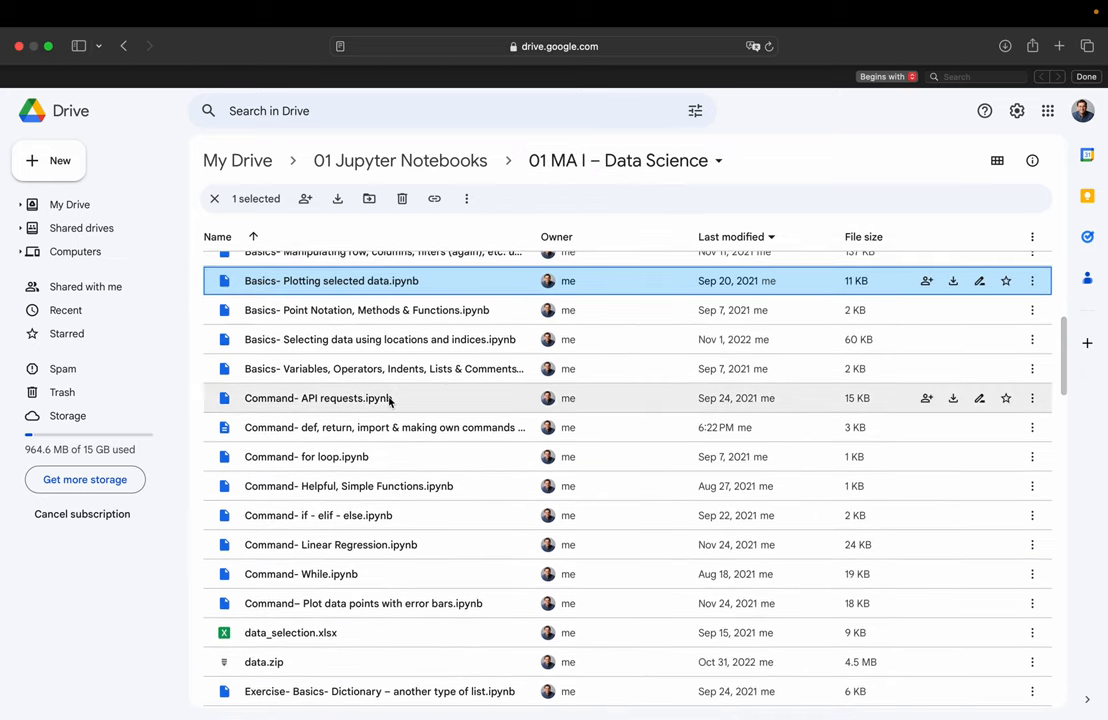
mouse_move(385, 427)
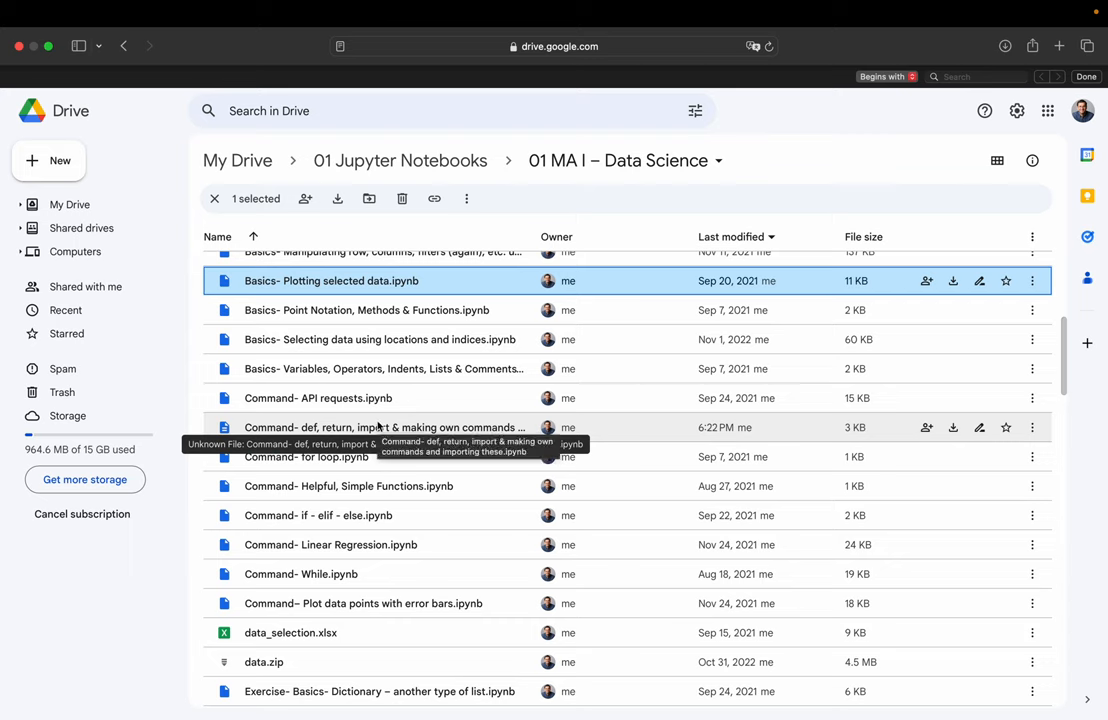
right_click(383, 427)
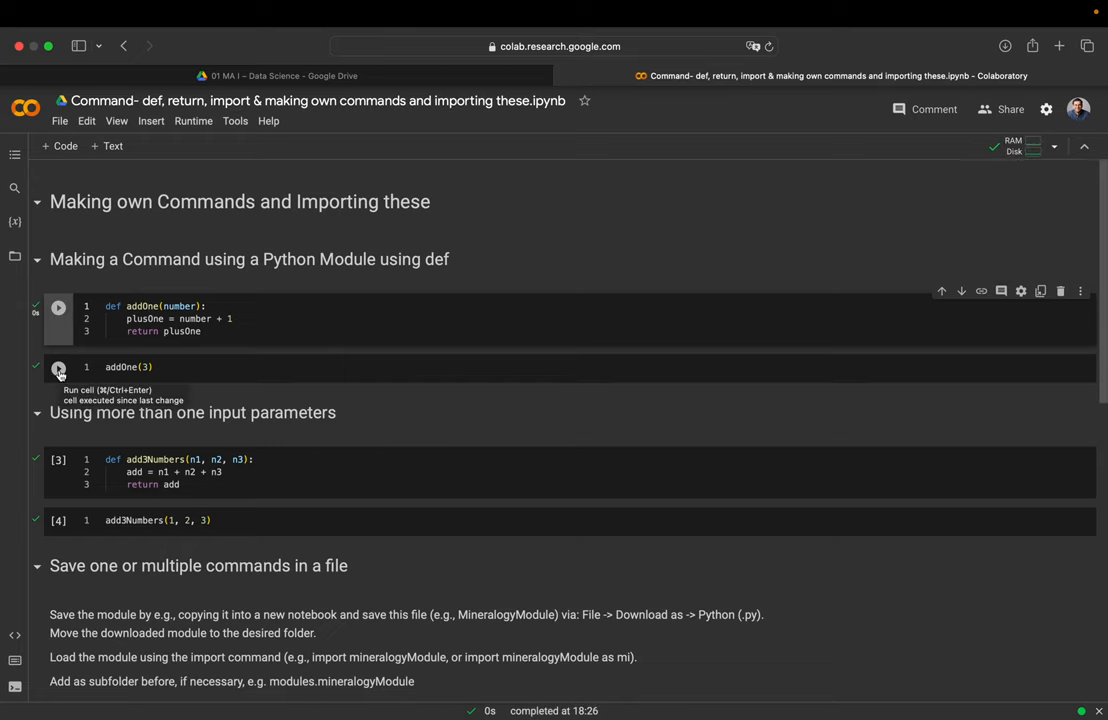
Run the addOne(3) and add3Numbers(1, 2, 3) examples, returning 4 and 6.
scroll(down, 3)
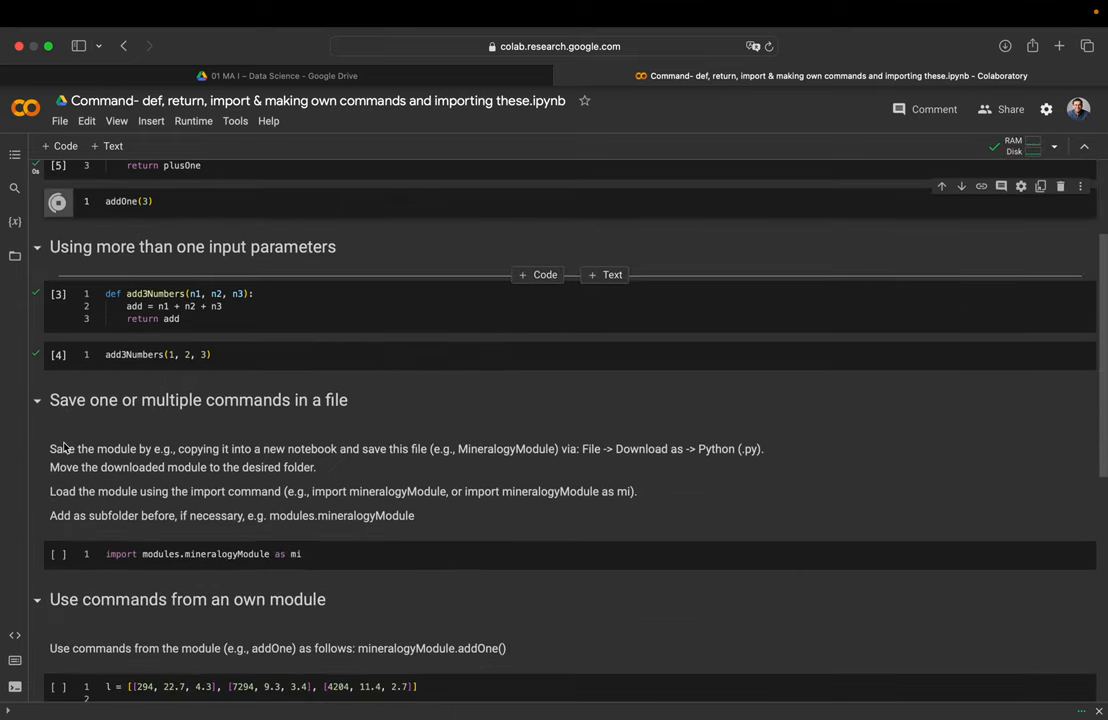
click(57, 201)
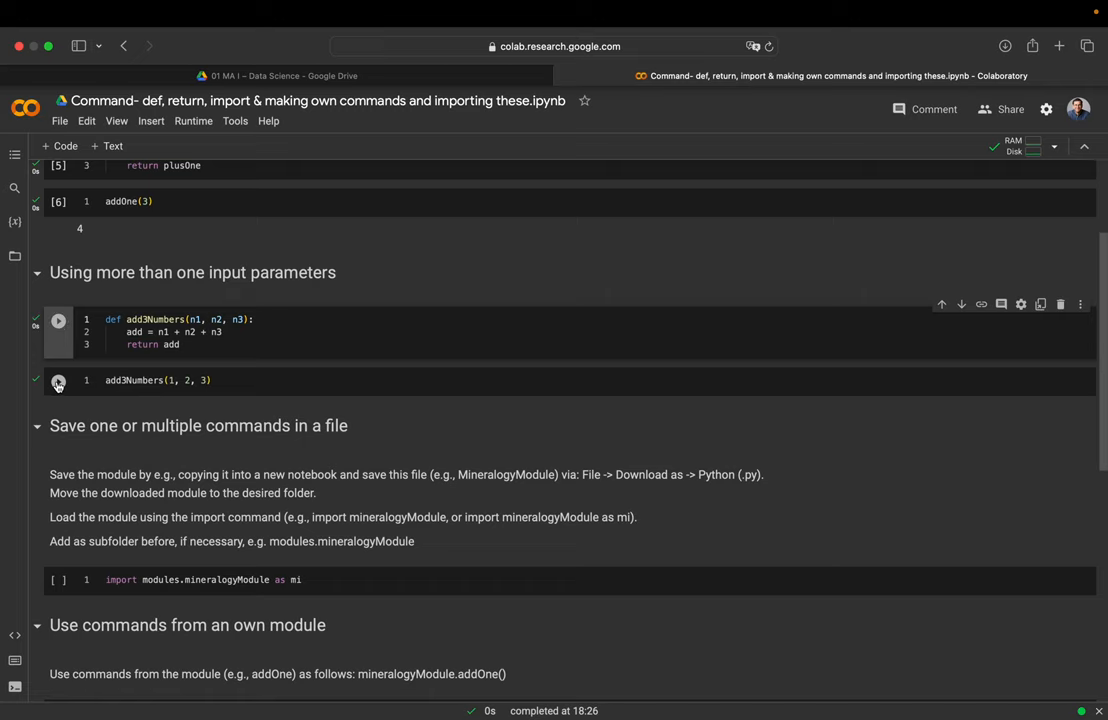
click(58, 381)
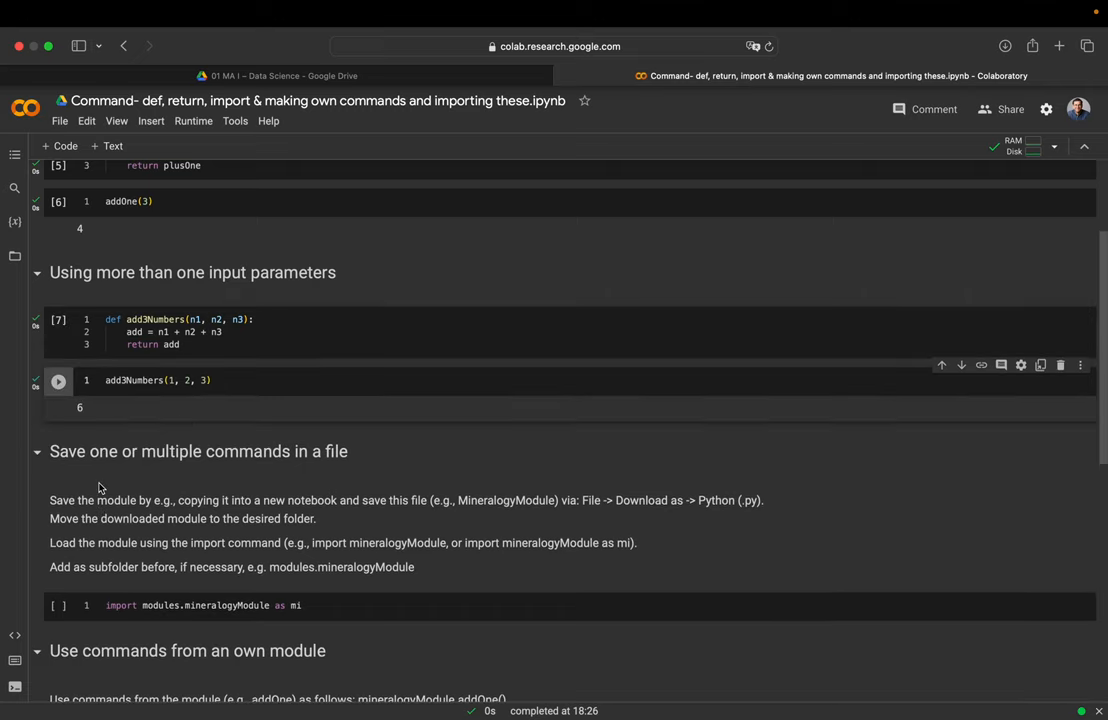
Run the 'import modules.mineralogyModule as mi' cell, which fails with a missing-module error.
scroll(down, 3)
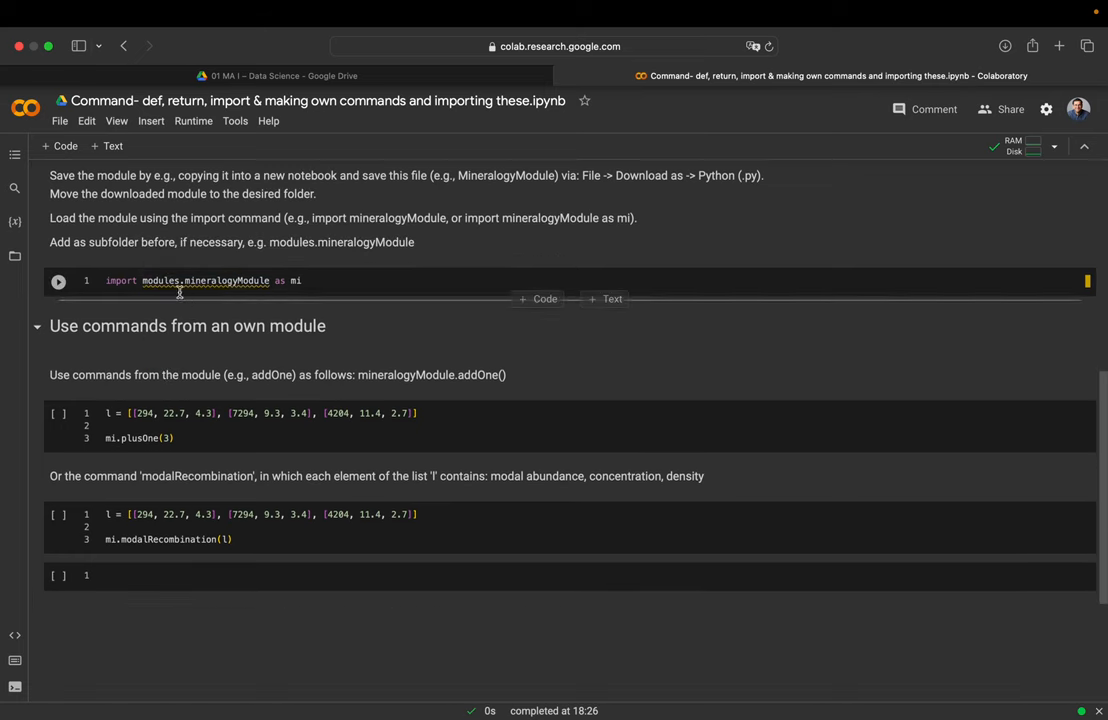
double_click(160, 280)
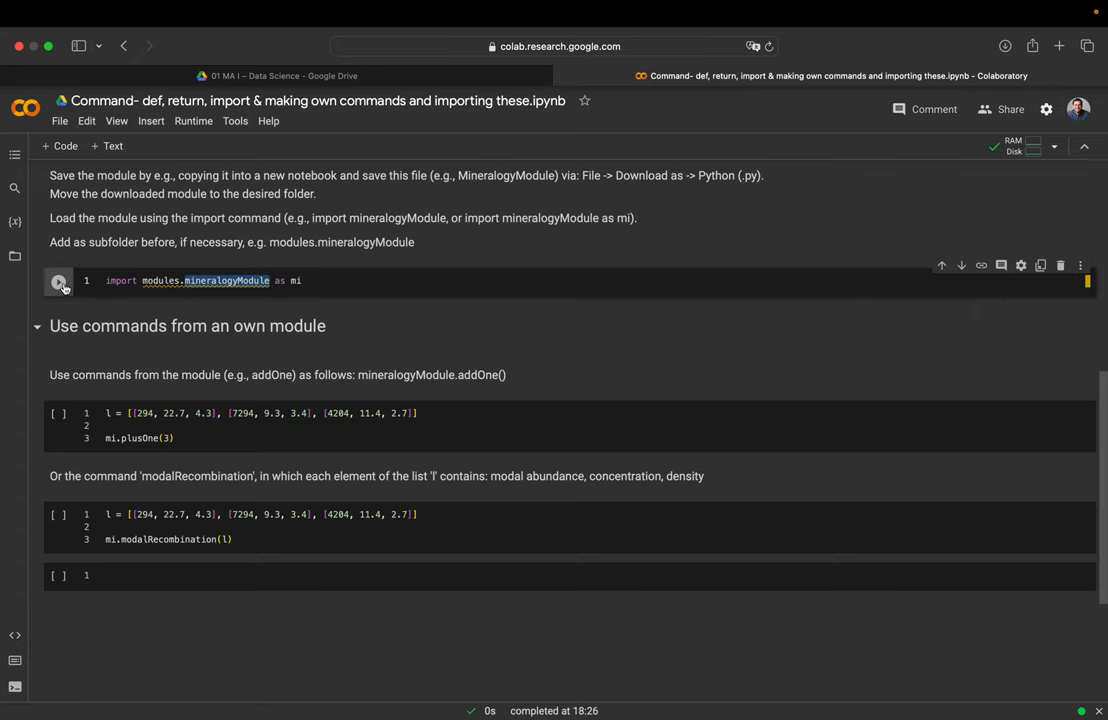
click(59, 281)
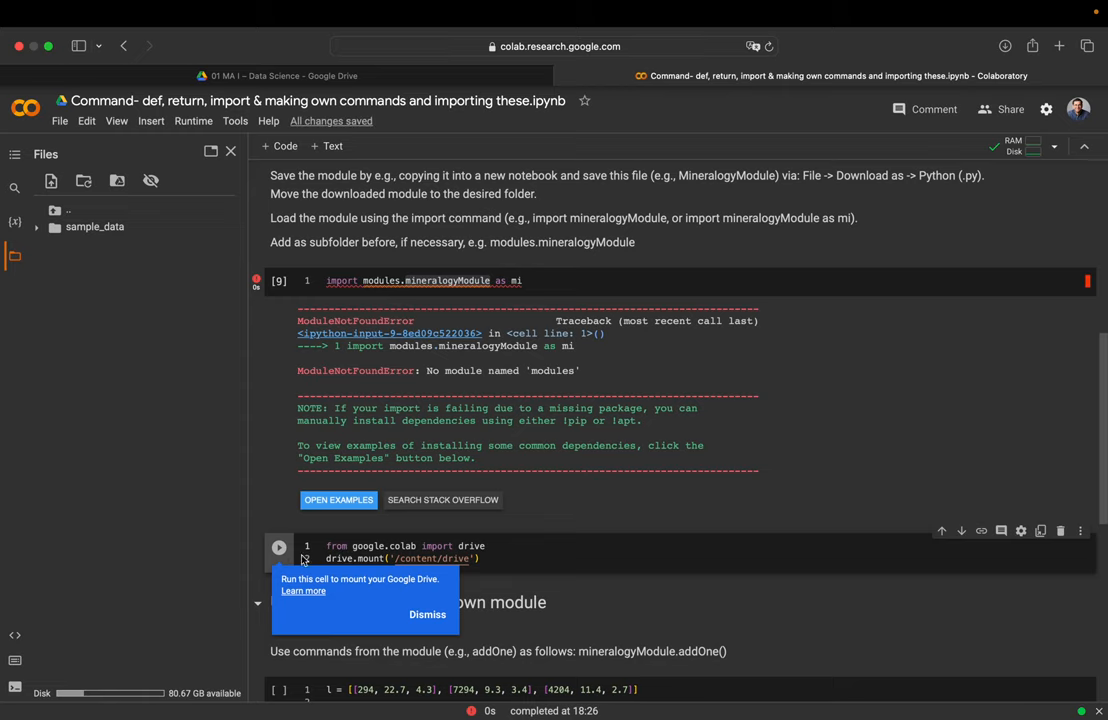
Run the drive.mount('/content/drive') cell to mount Google Drive.
click(279, 547)
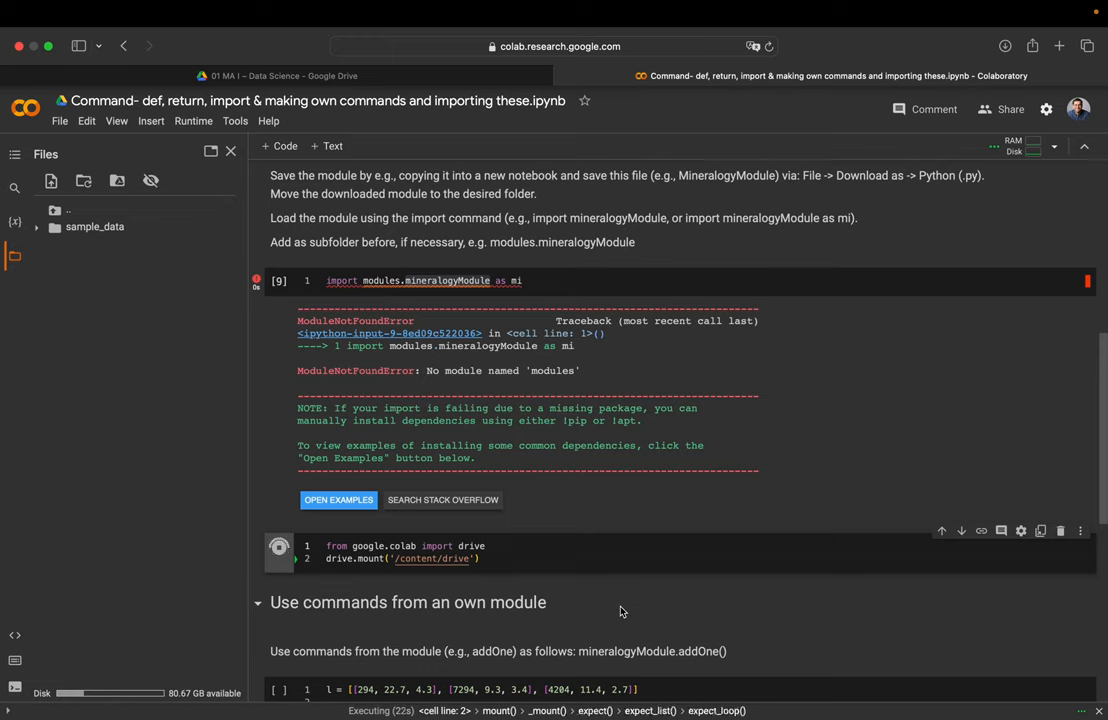
mouse_move(545, 540)
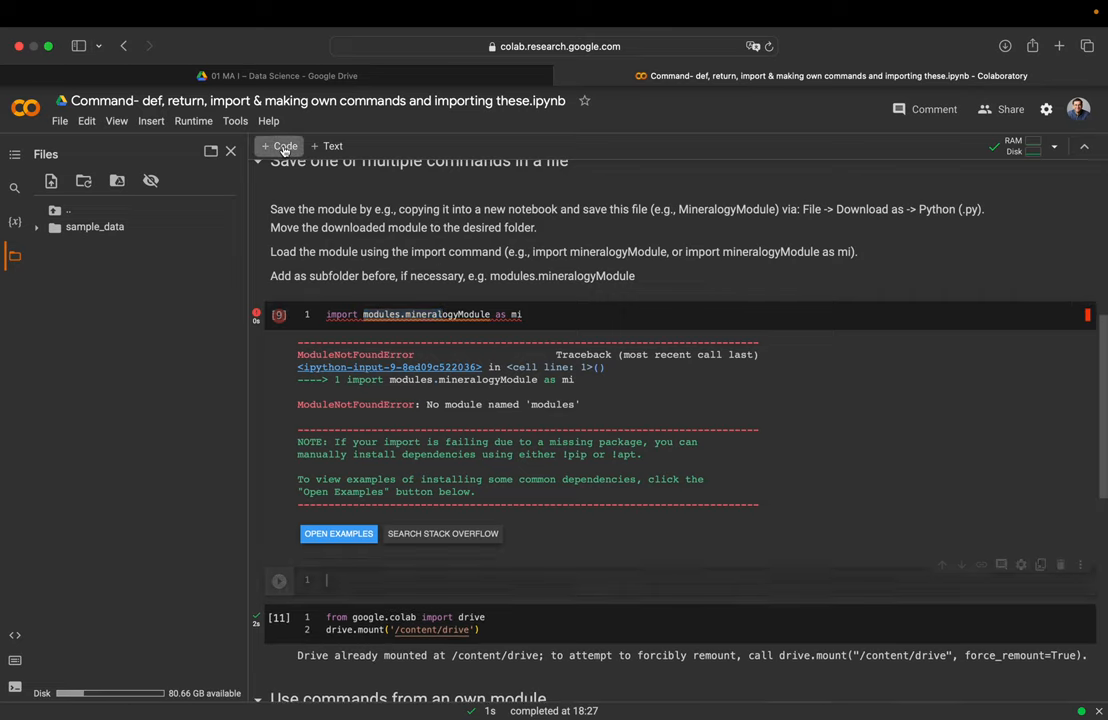
Write a new cell with import os and os.getcwd().
text(import os)
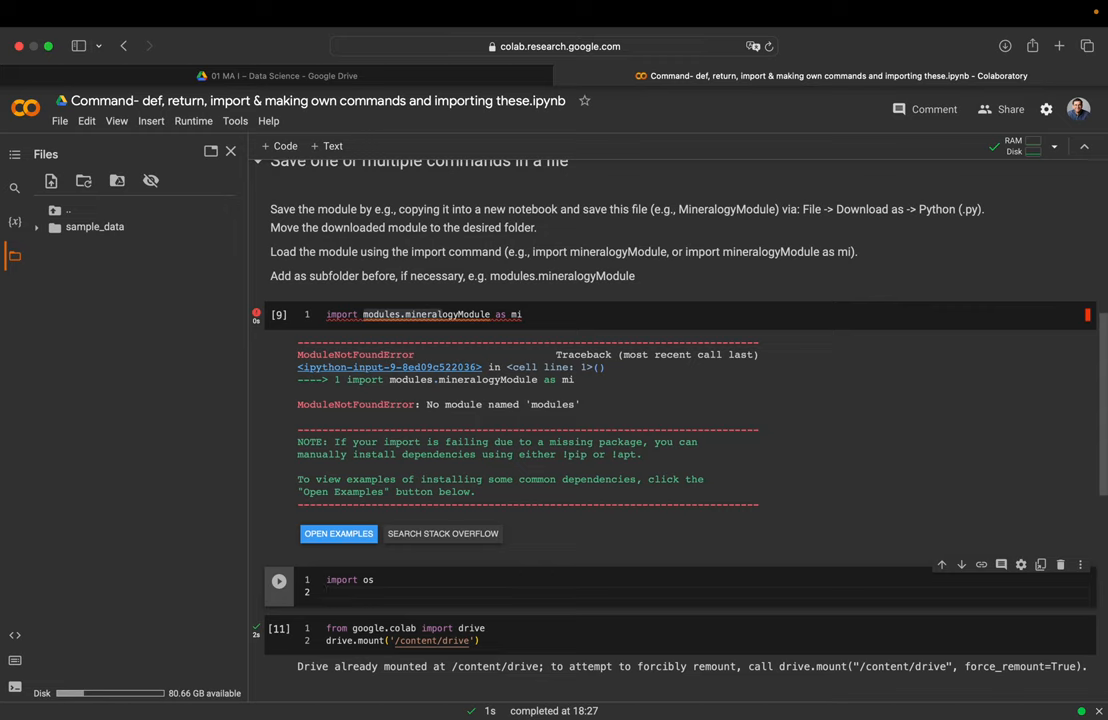
key(enter)
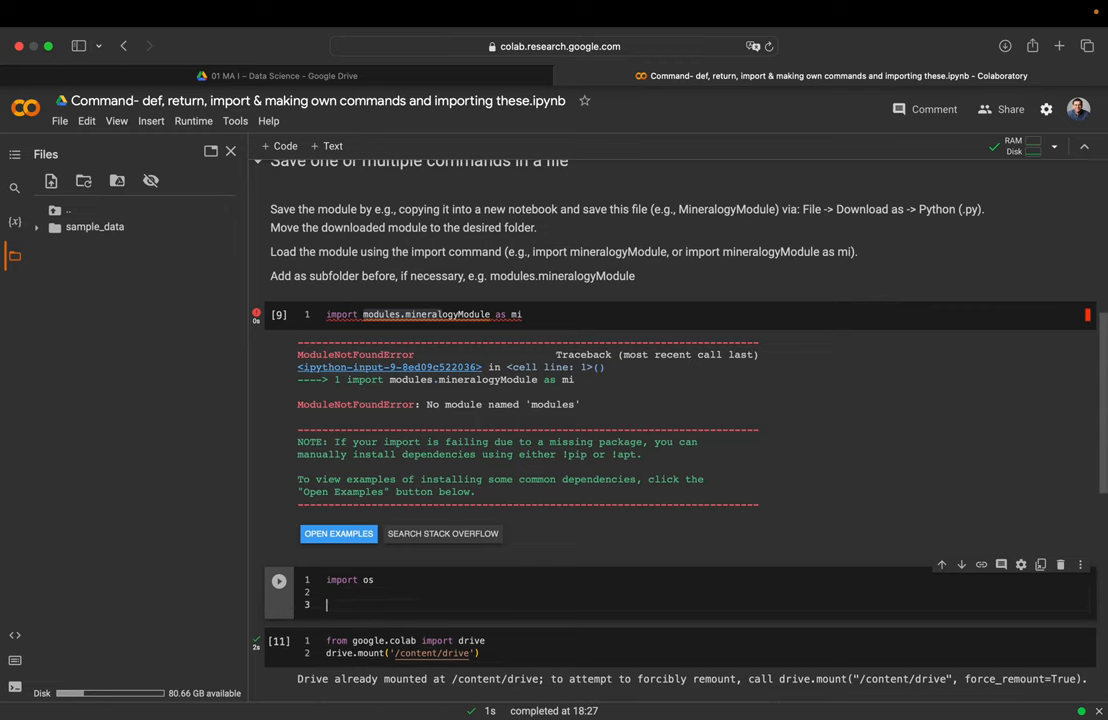
text(os.get)
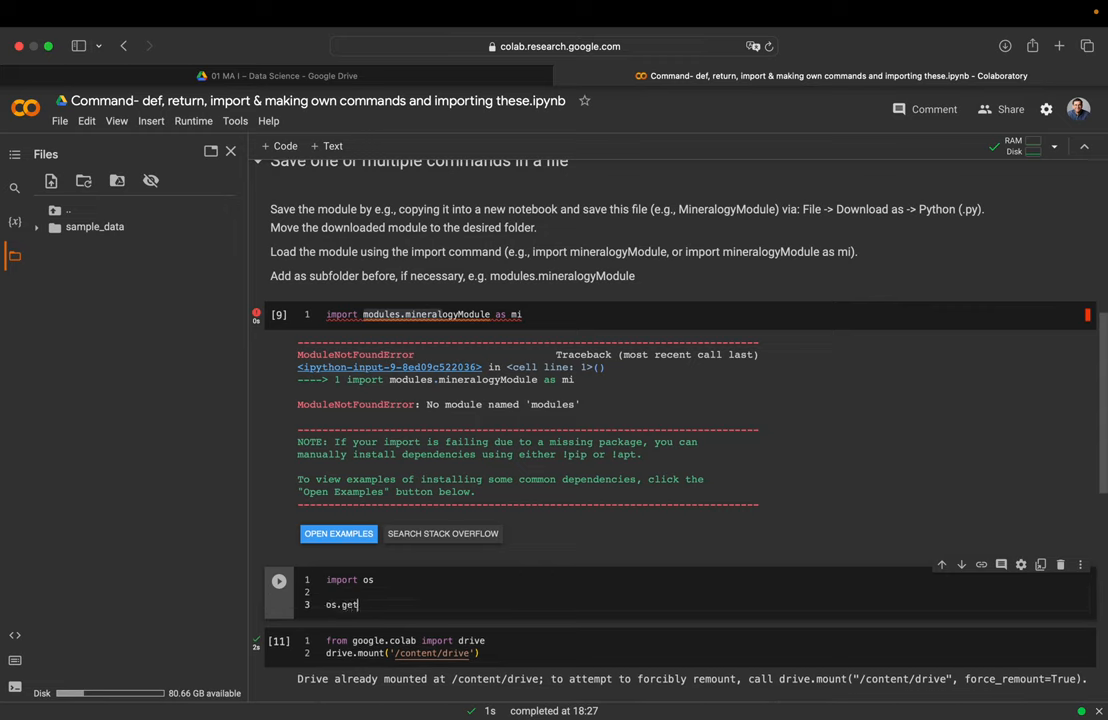
text(wd()
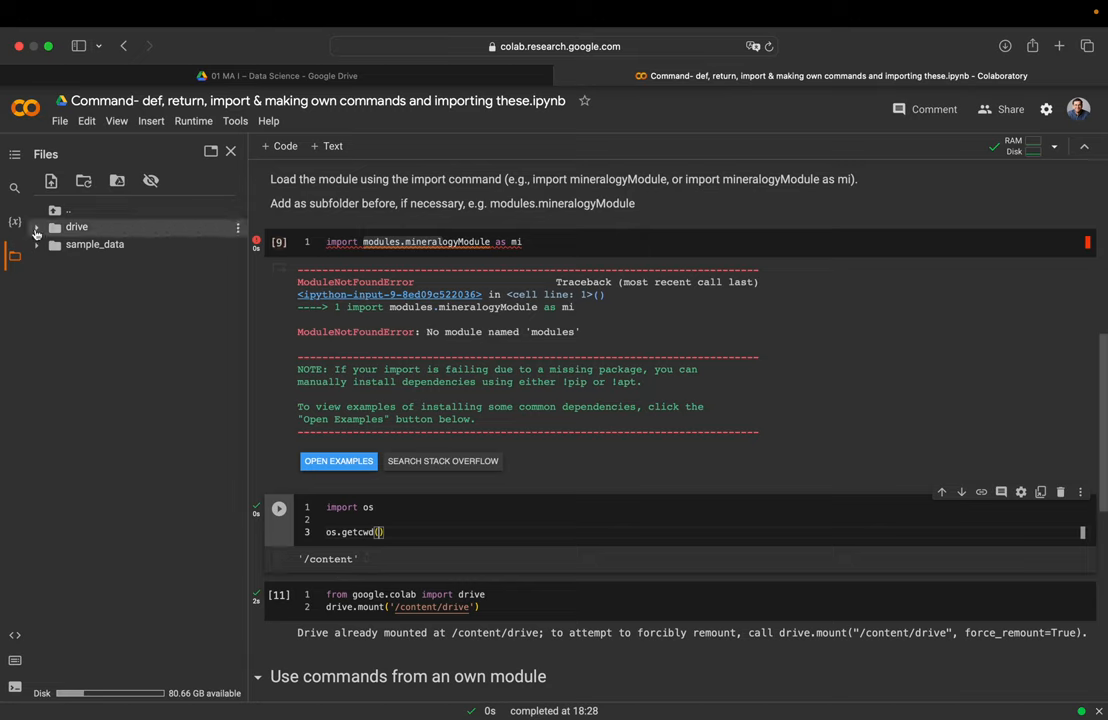
Browse drive > MyDrive and start an os.chdir() call in the os cell.
click(35, 226)
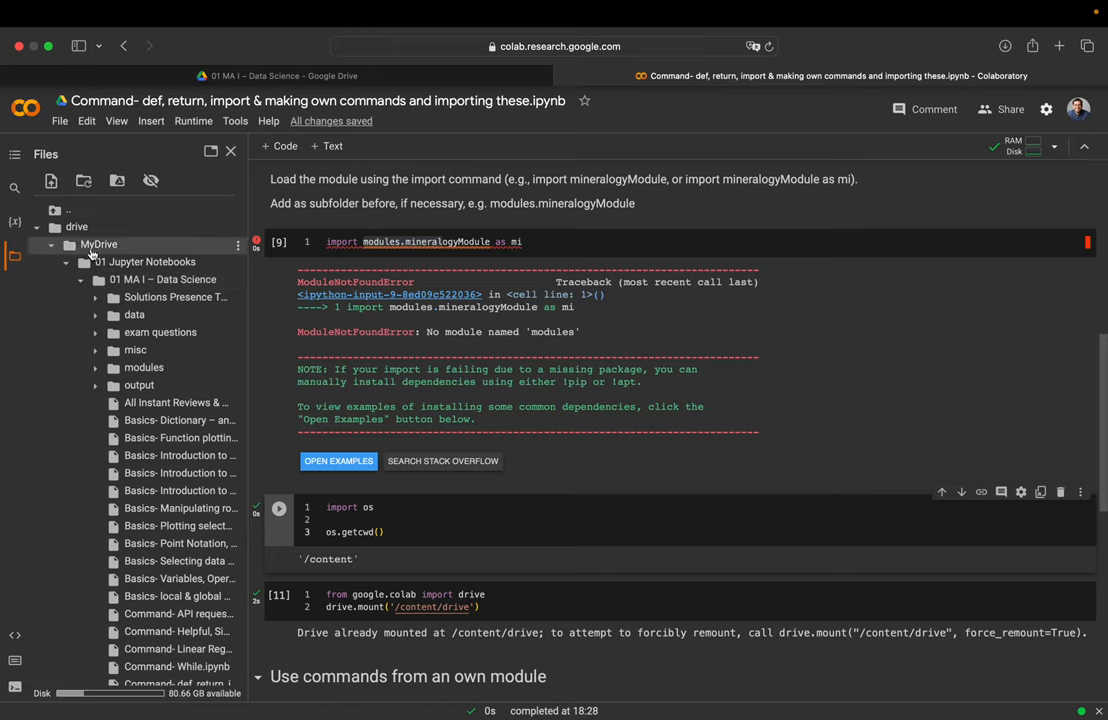
click(163, 279)
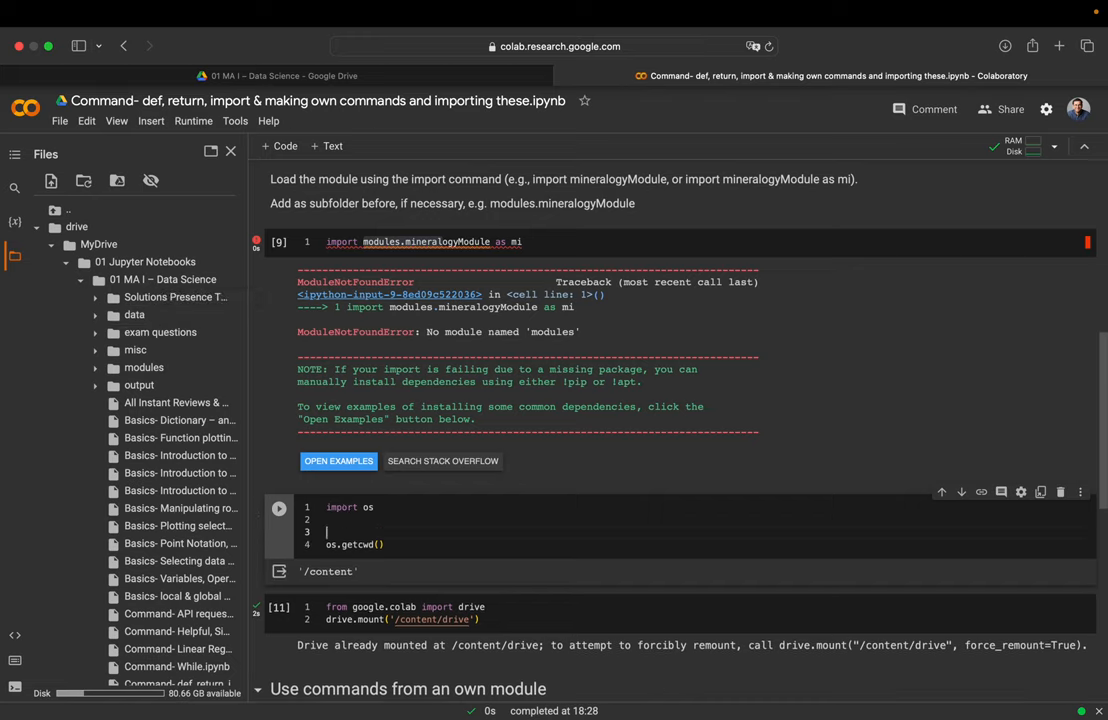
text(os.ch)
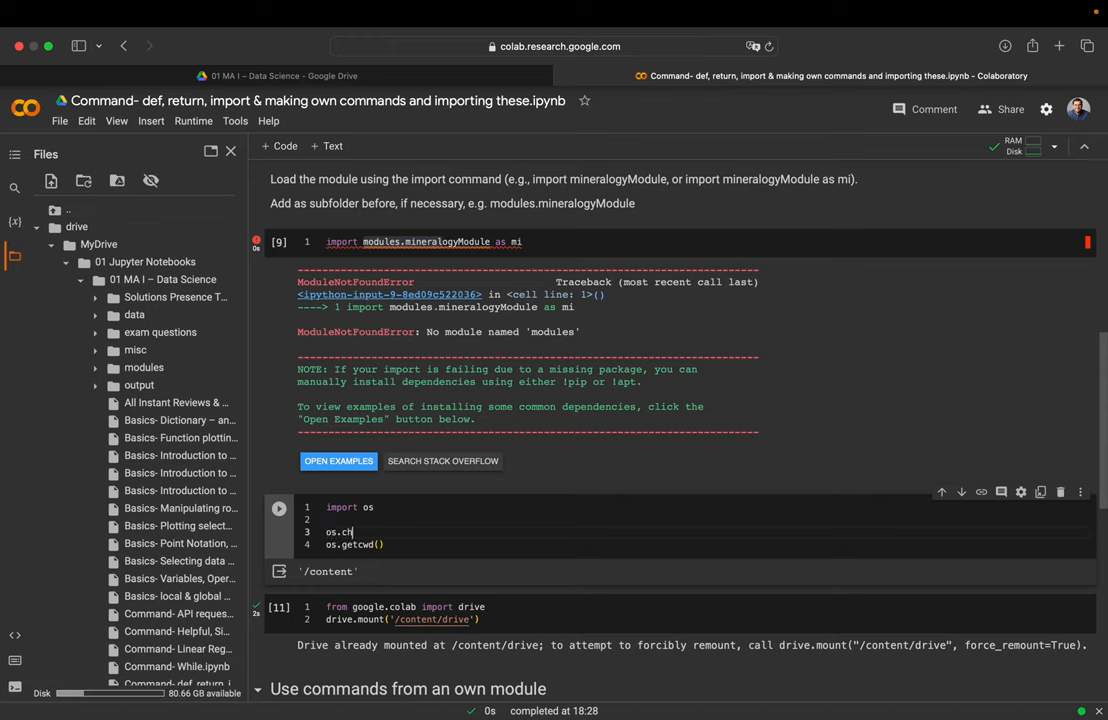
text(dir())
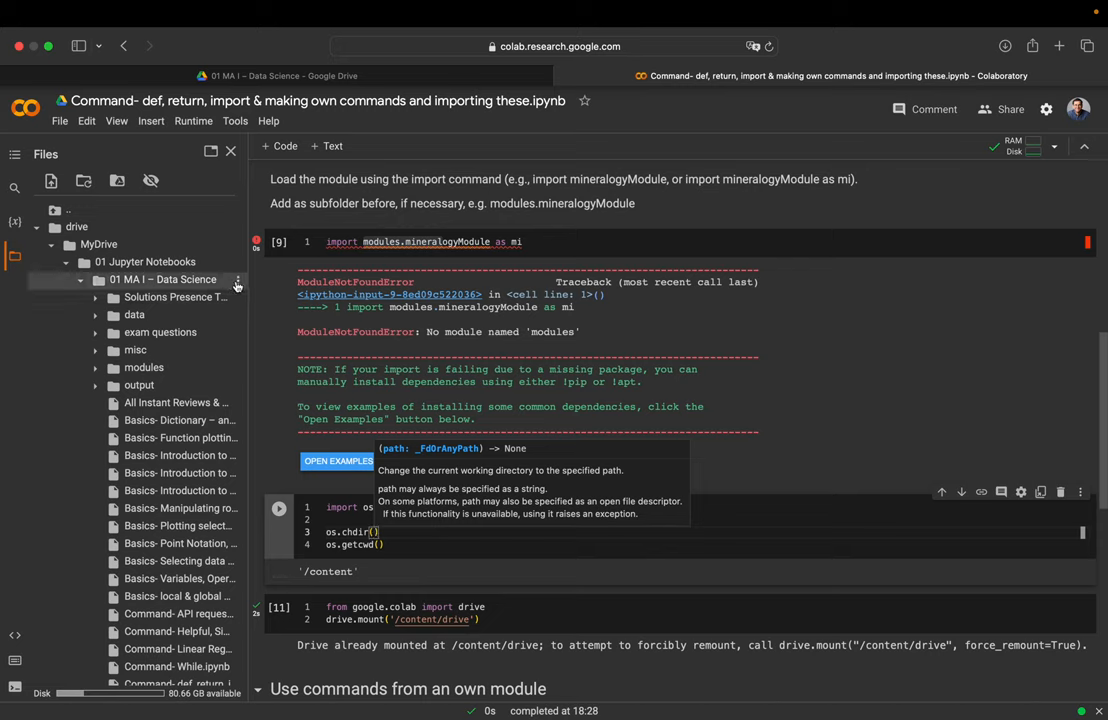
Paste the Data Science folder path into os.chdir and run the cell.
click(237, 280)
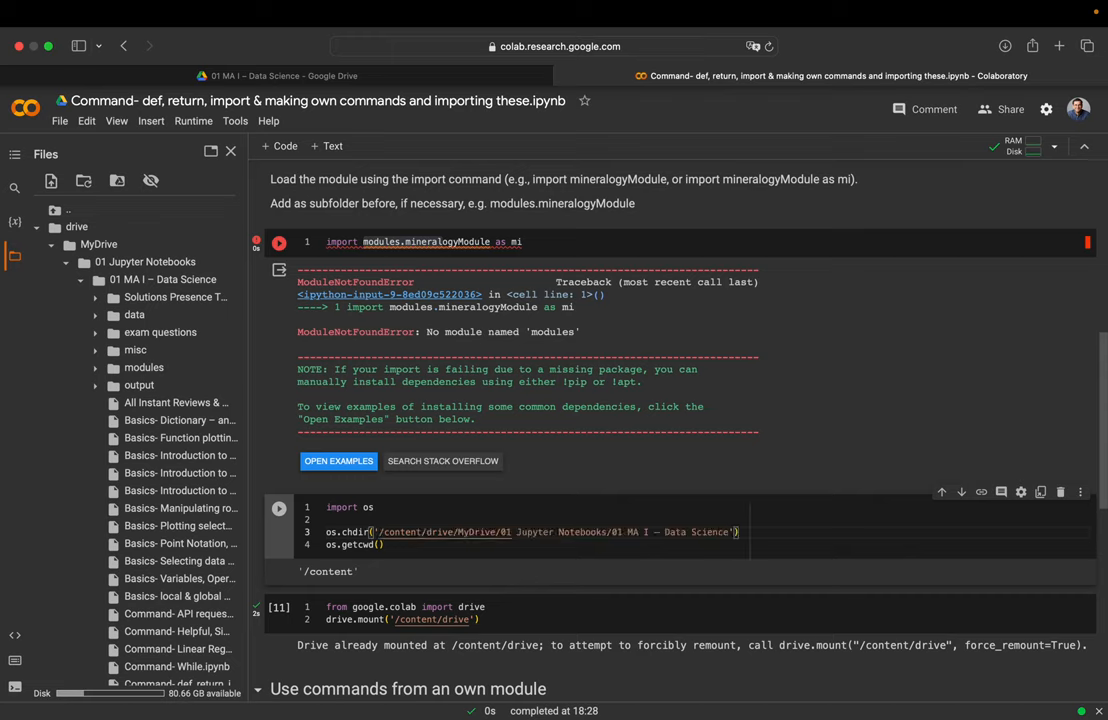
click(279, 509)
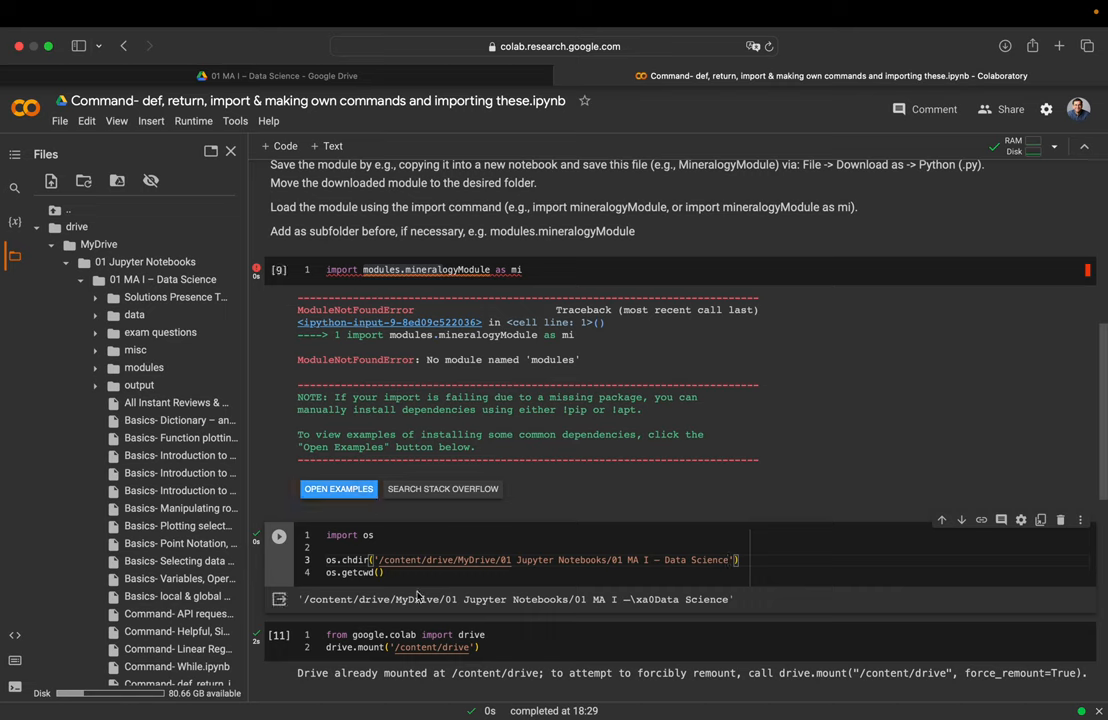
mouse_move(160, 332)
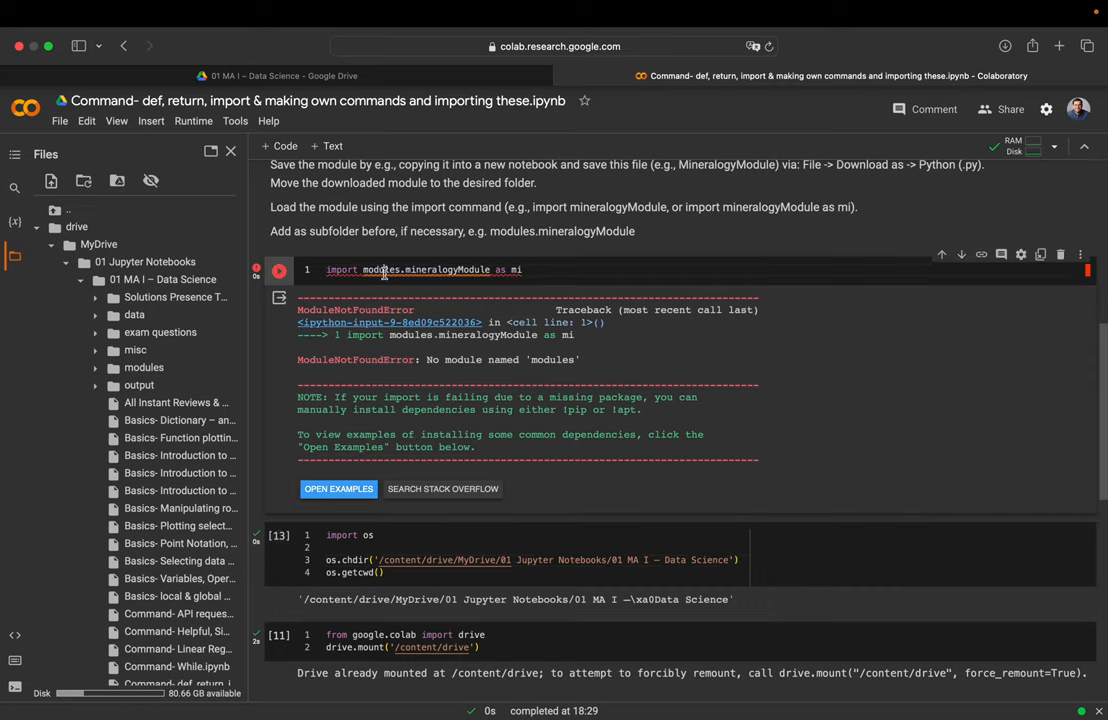
Rerun the mineralogyModule import, then run mi.plusOne(3) and mi.modalRecombination(l).
click(279, 269)
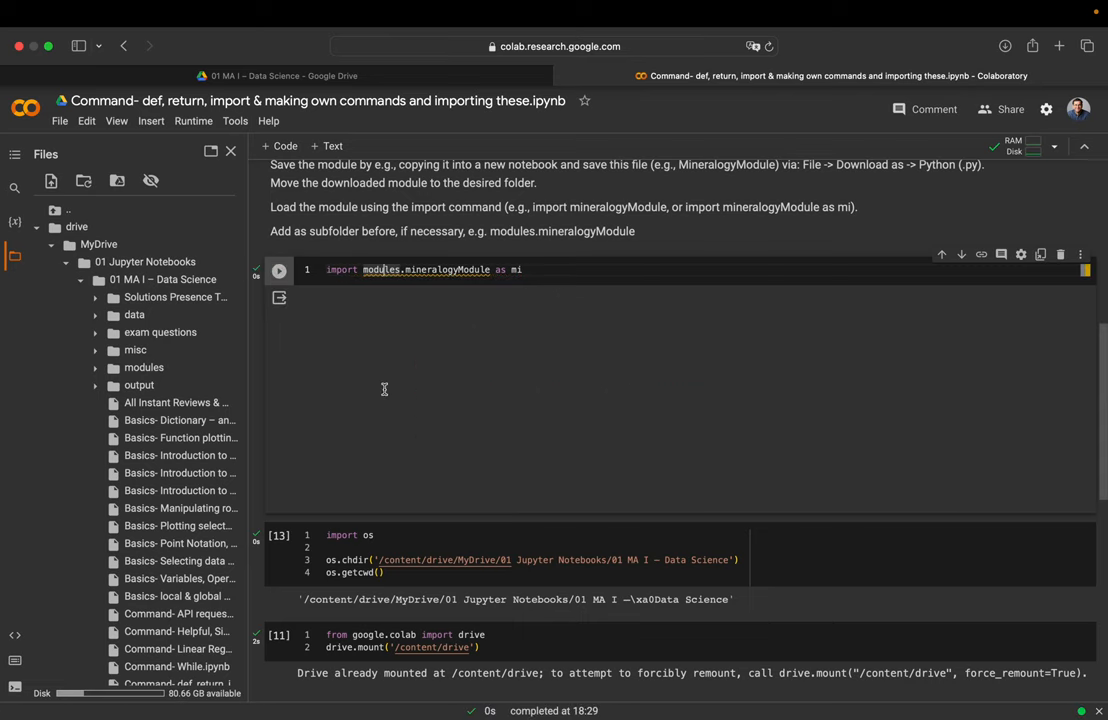
scroll(down, 3)
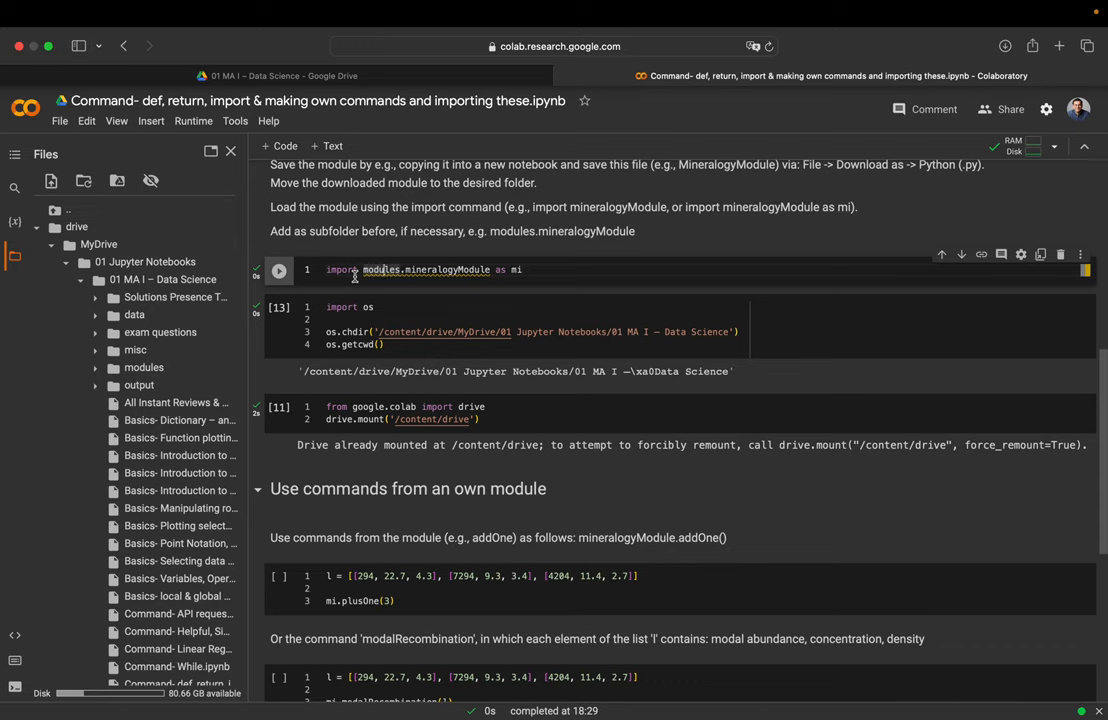
scroll(down, 3)
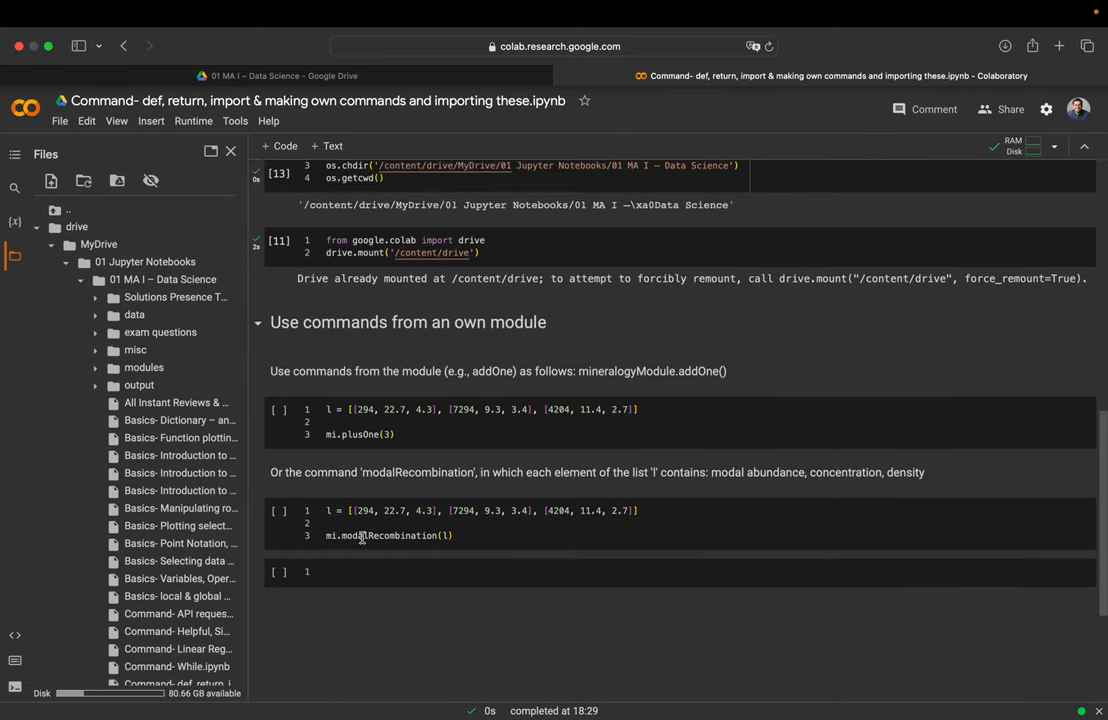
scroll(down, 3)
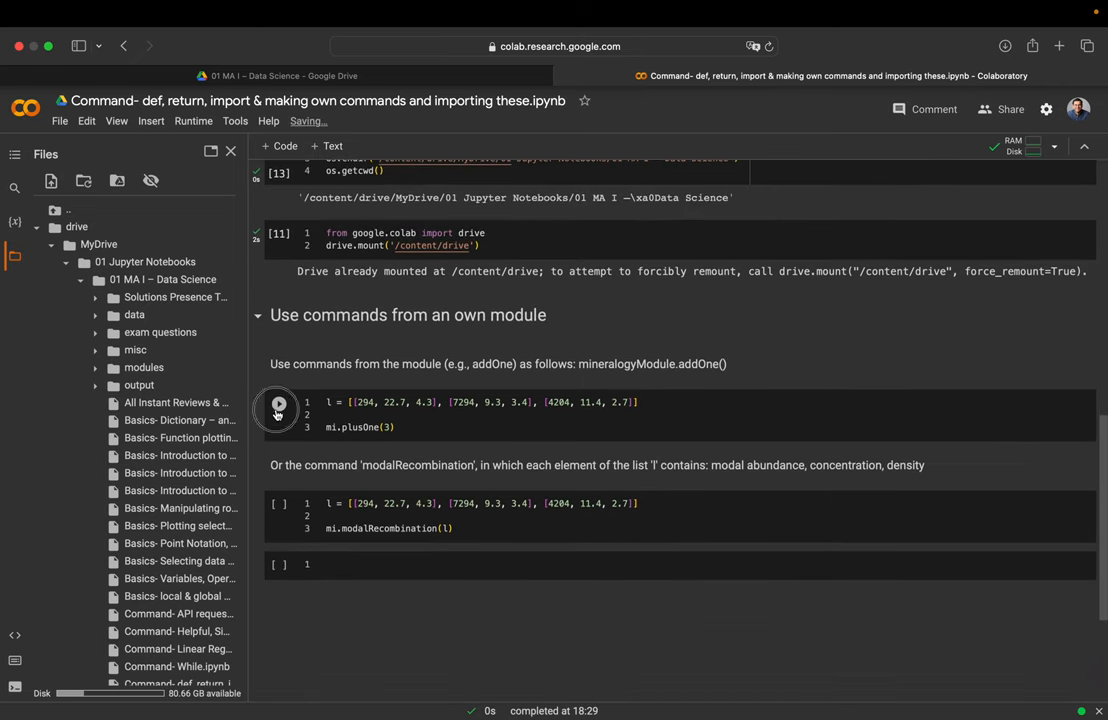
click(278, 403)
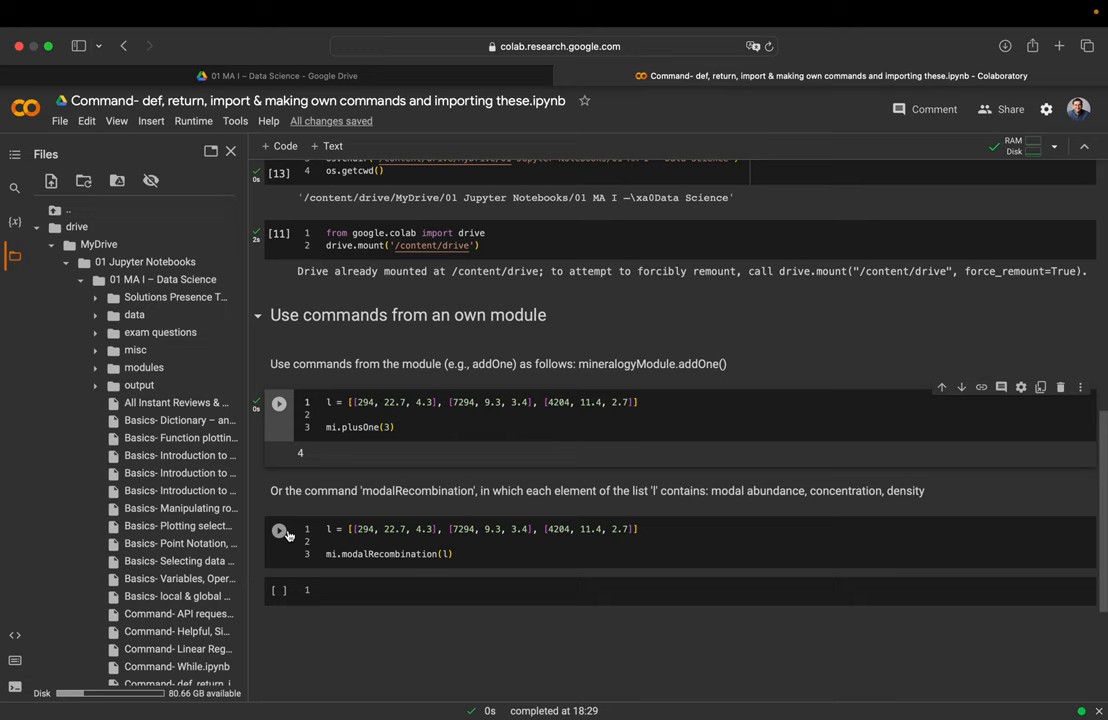
click(279, 531)
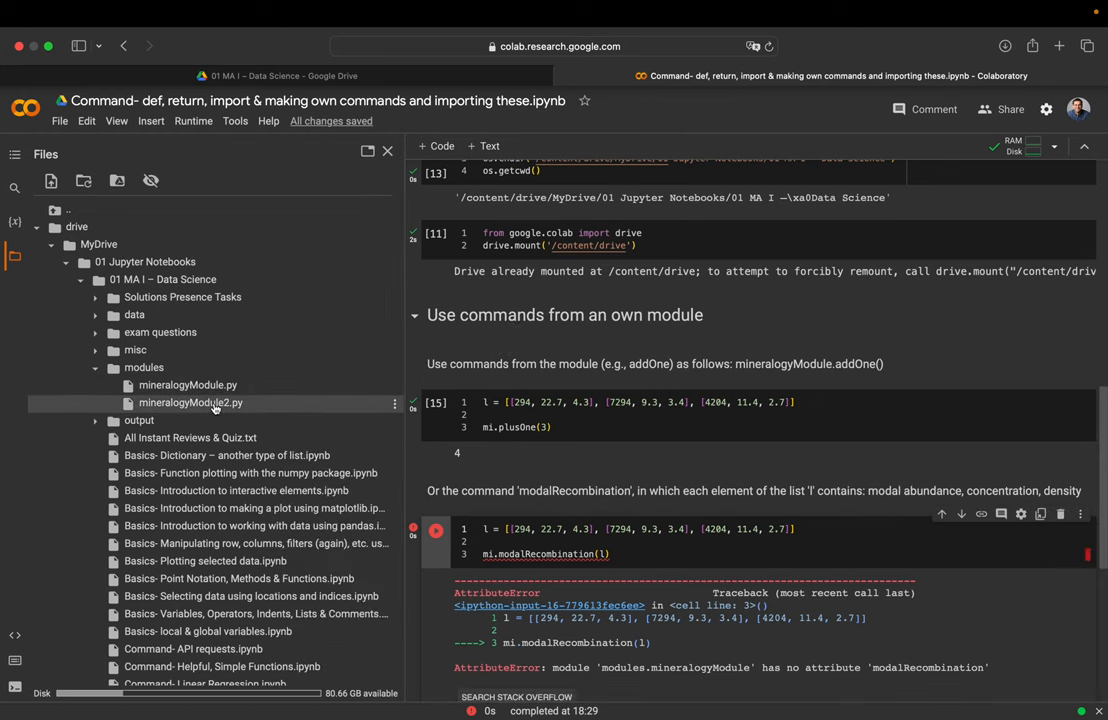
Open mineralogyModule2.py, then rerun mi.modalRecombination(l), returning 10.389867591795717.
double_click(190, 402)
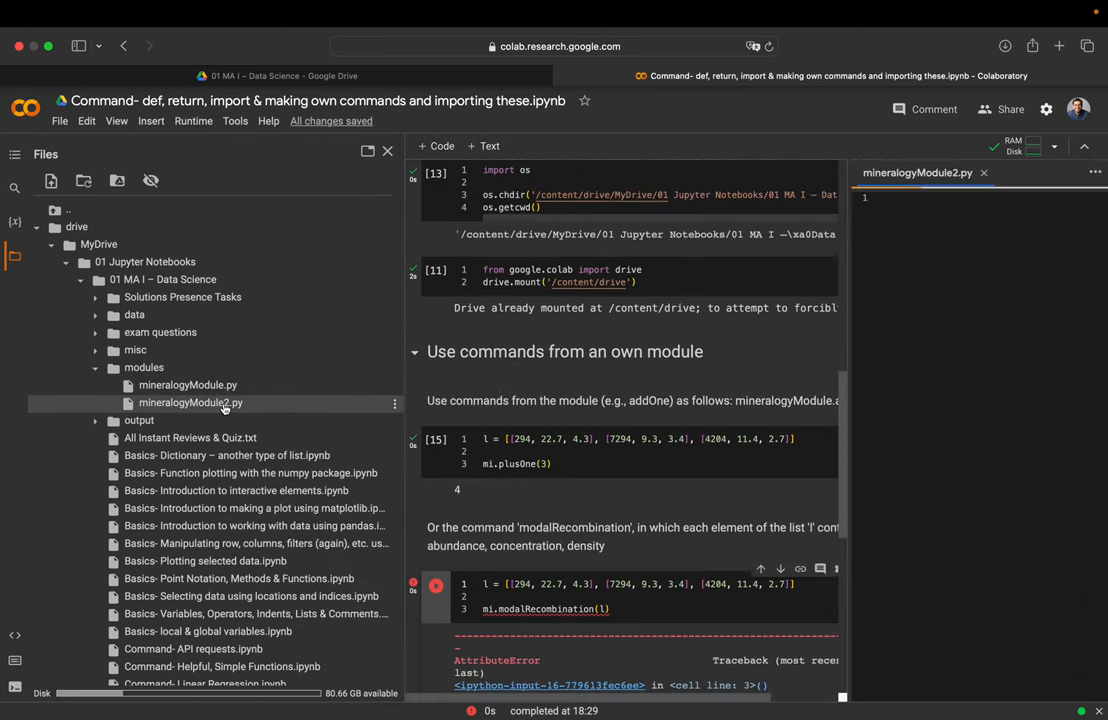
click(190, 402)
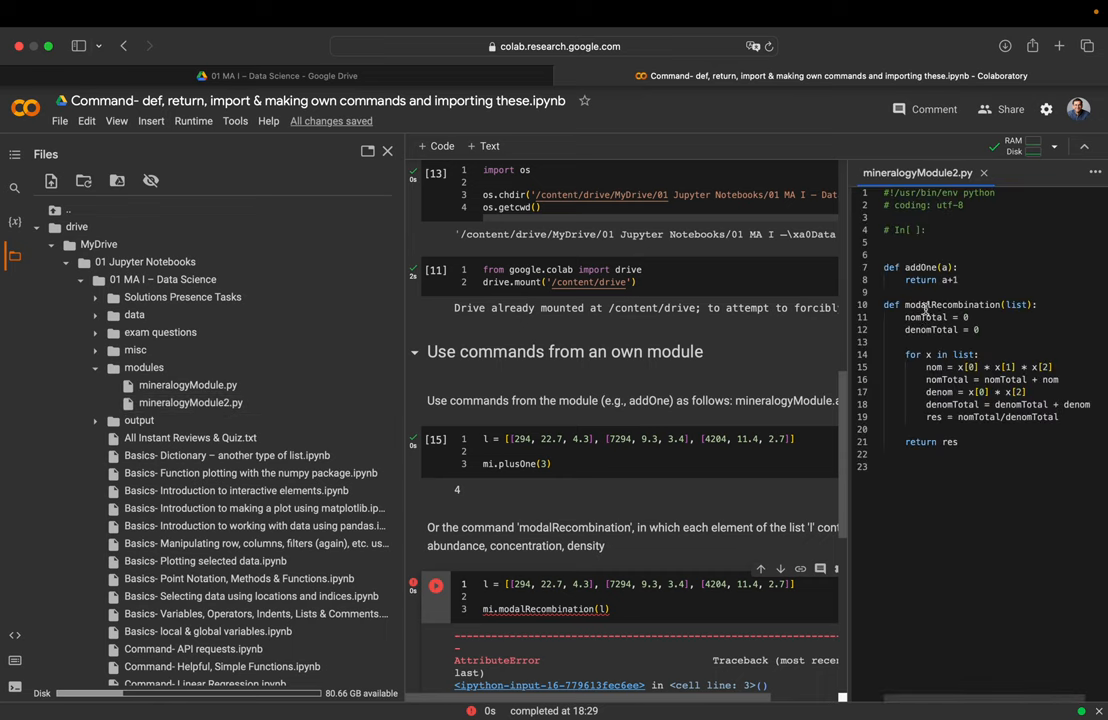
click(1040, 173)
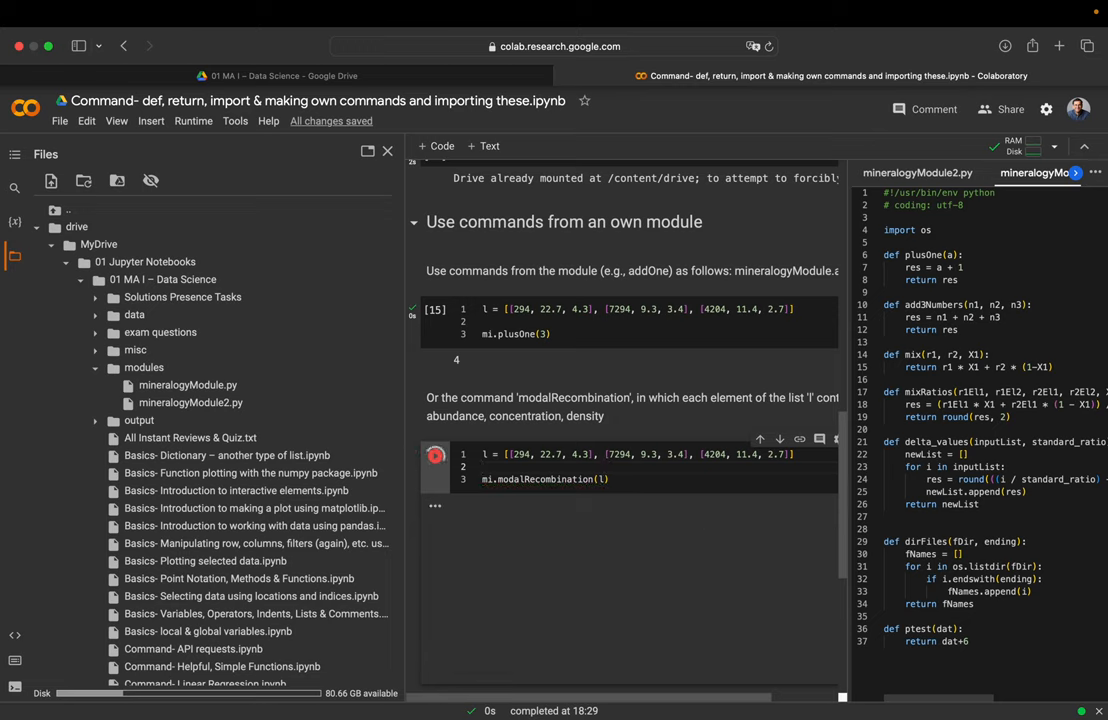
click(435, 456)
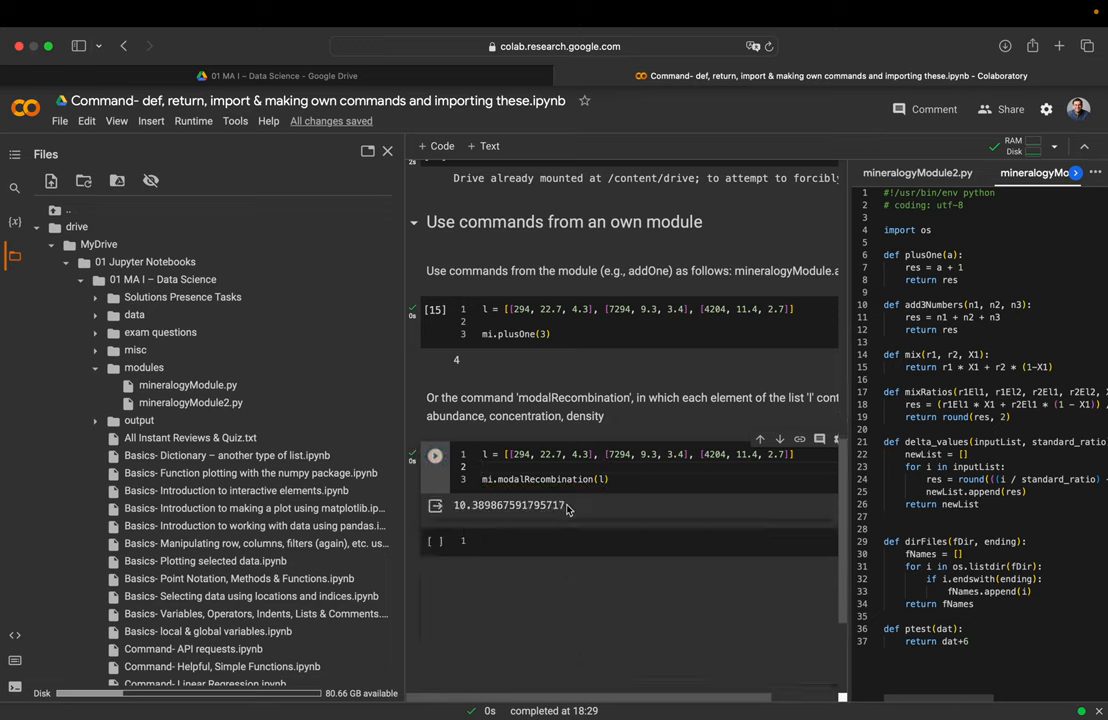